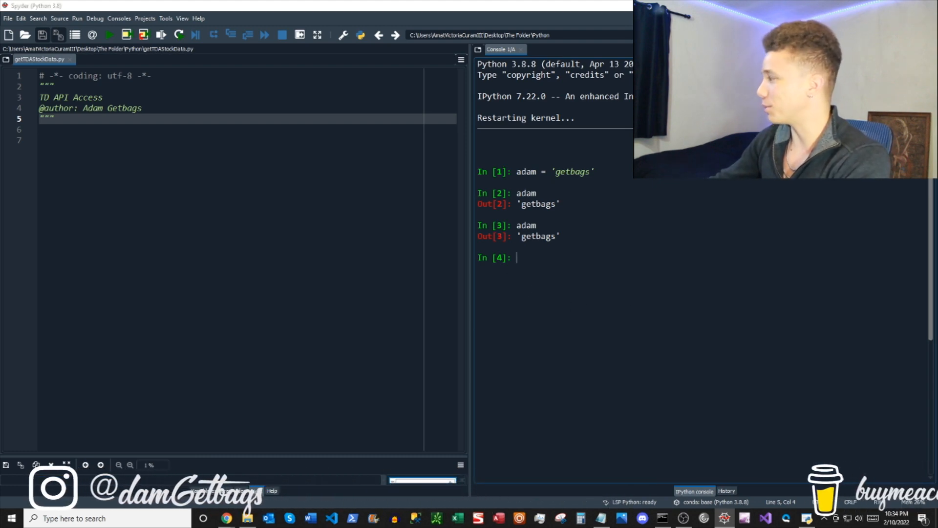
- Open the tda-api documentation result in a new tab and view its contents
left_click(225, 517)
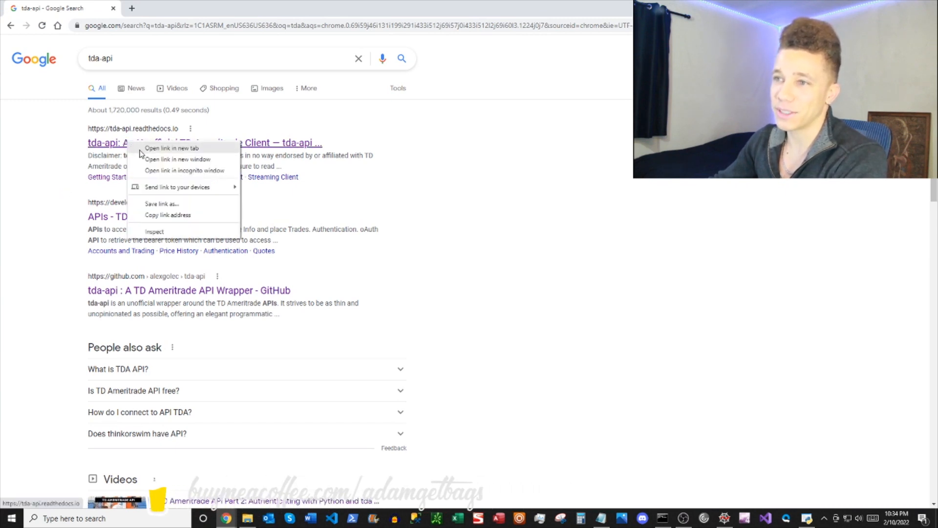
left_click(171, 148)
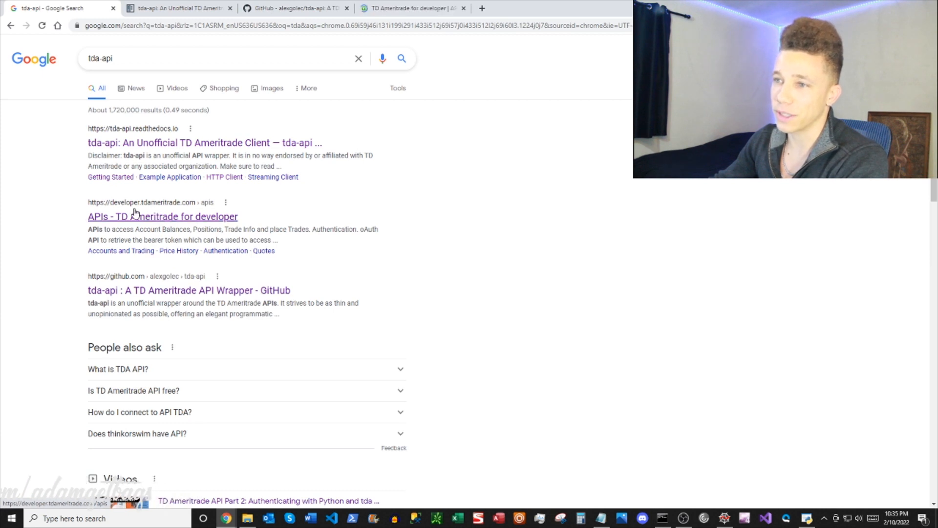
mouse_move(170, 176)
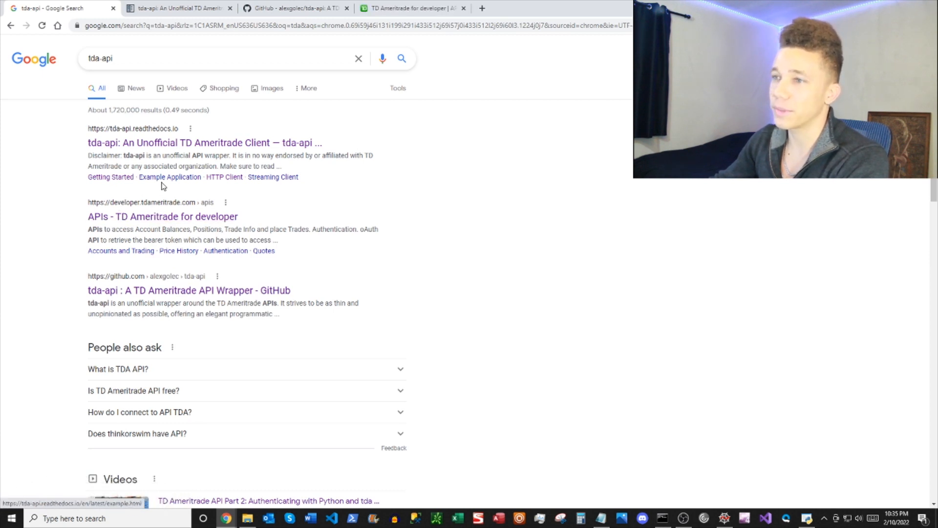
mouse_move(189, 168)
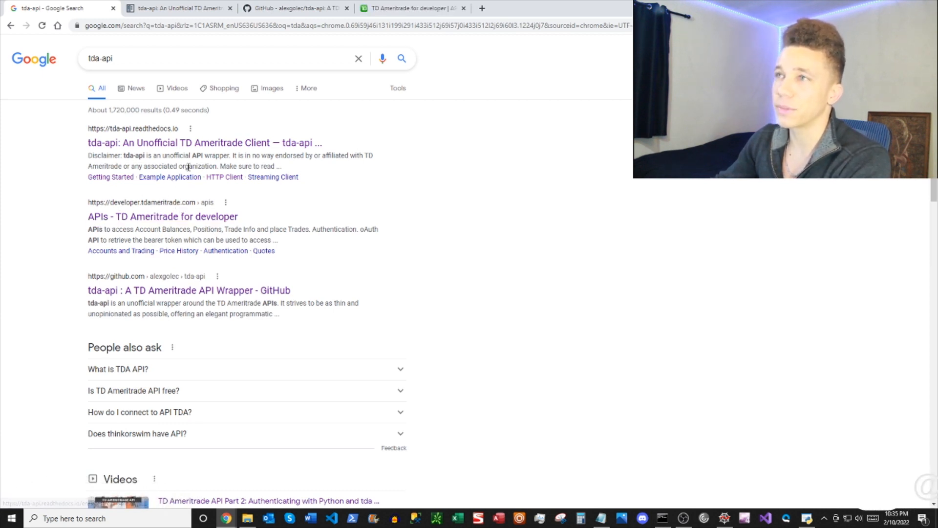
left_click(293, 8)
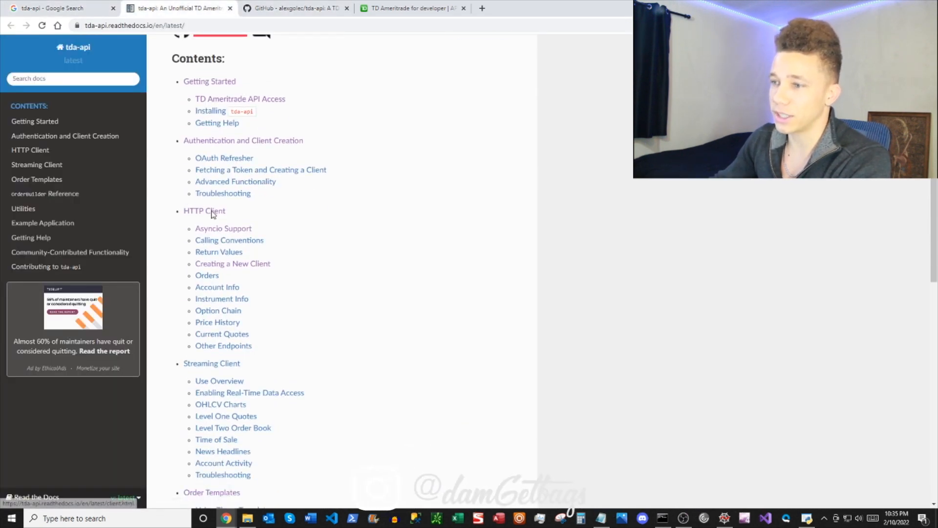
scroll("up", 3)
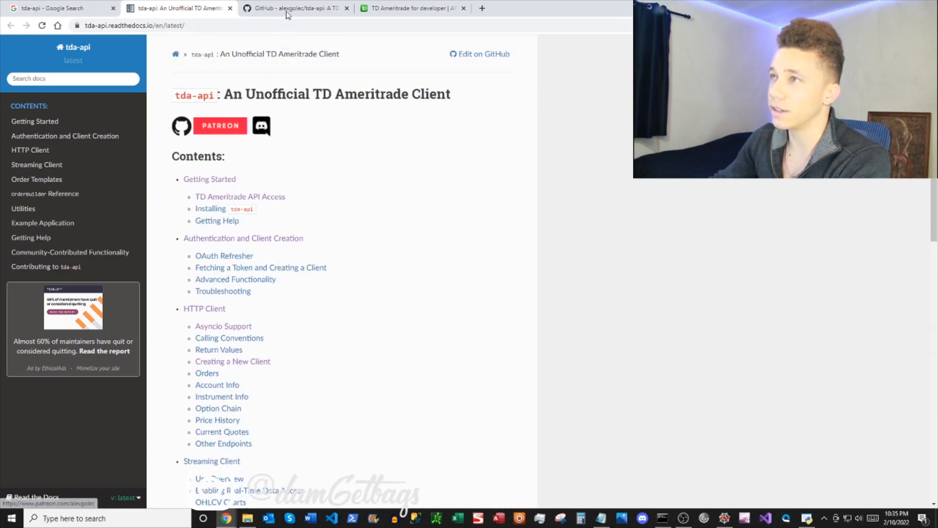
- Select the 'pip install tda-api' line in the tda-api GitHub README
left_click(293, 8)
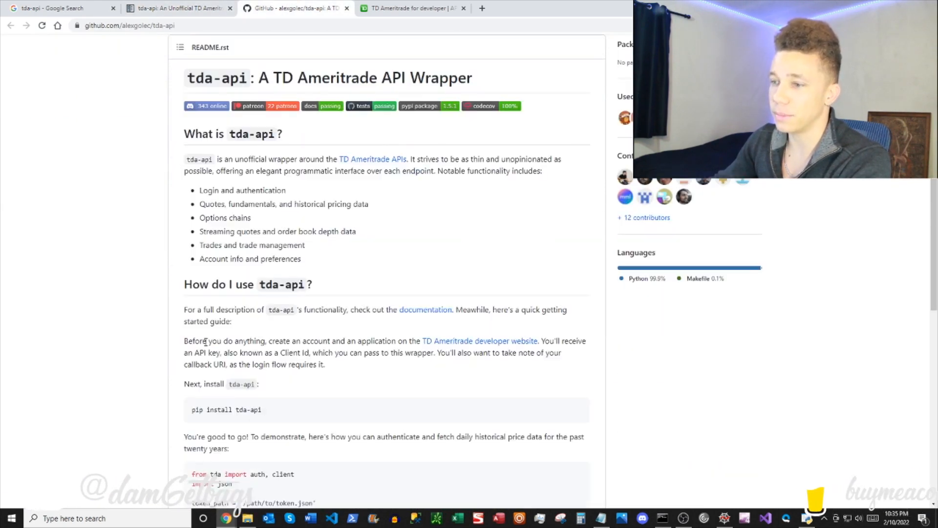
scroll("down", 3)
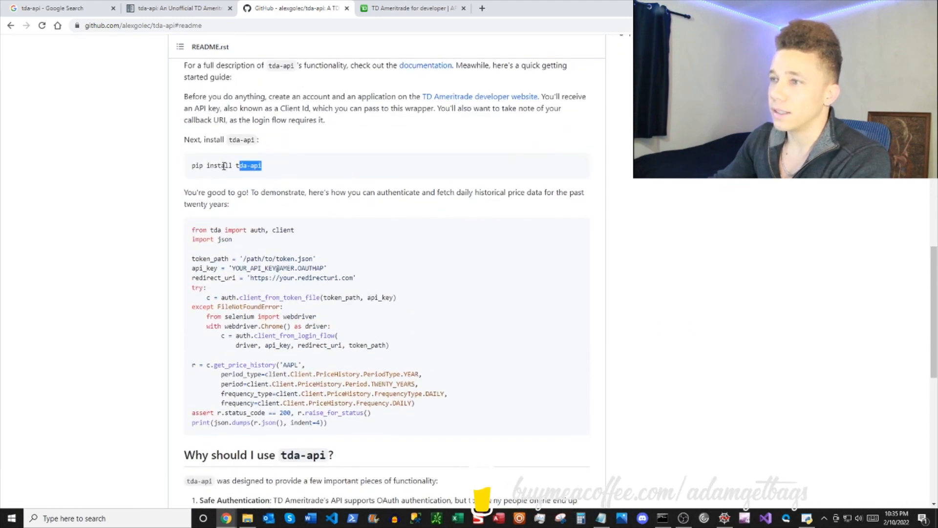
triple_click(226, 166)
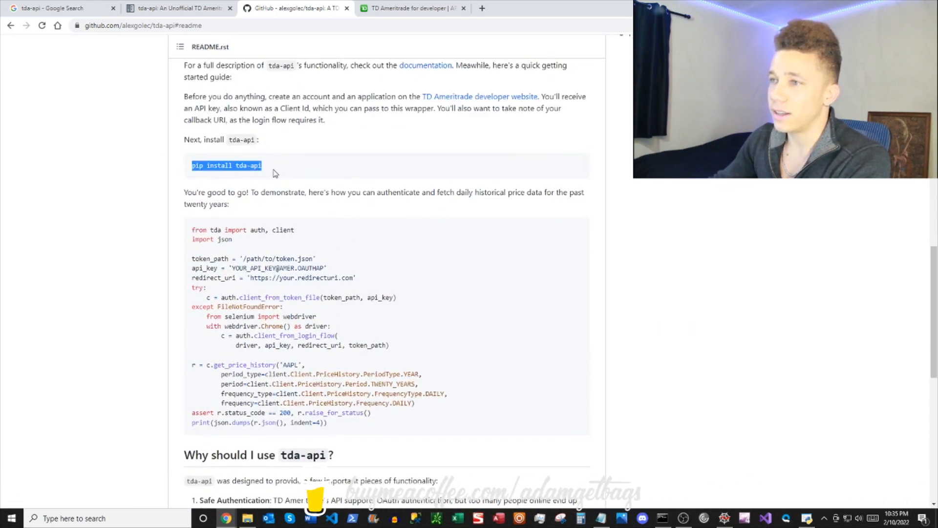
scroll("down", 3)
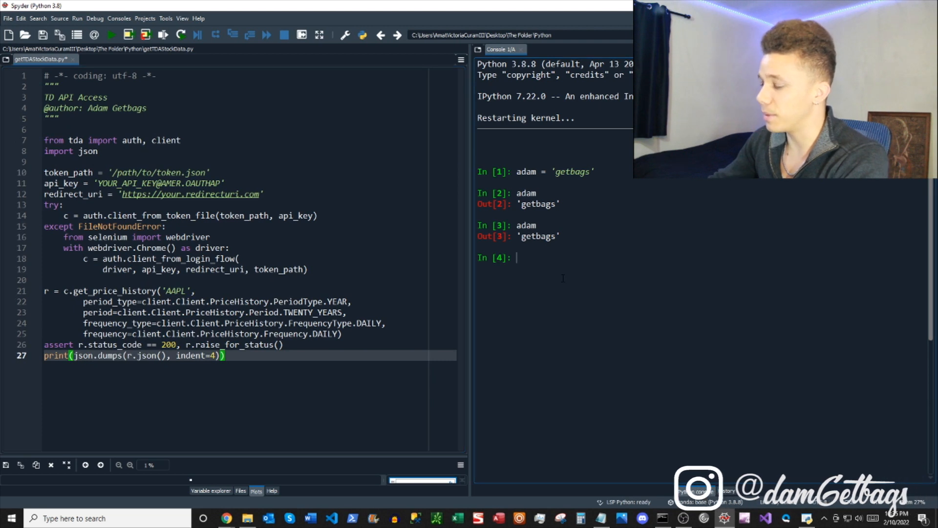
- Enter 'pip install tda-api' in Spyder's IPython console, then return to the browser
type("pip in")
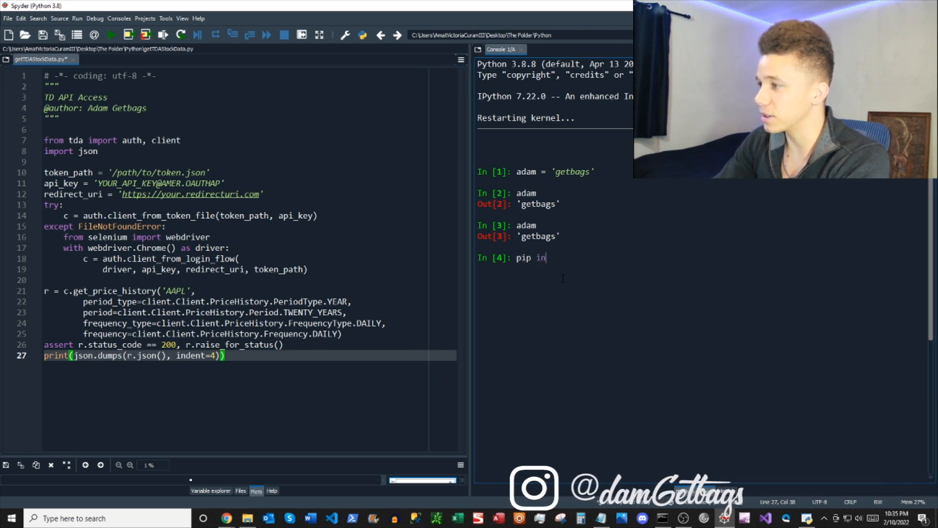
type("stall t")
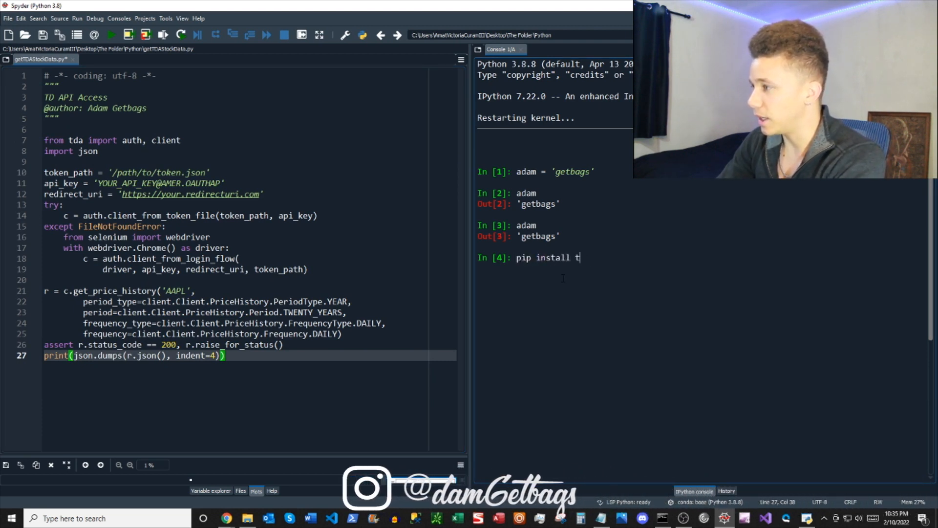
type("da-api")
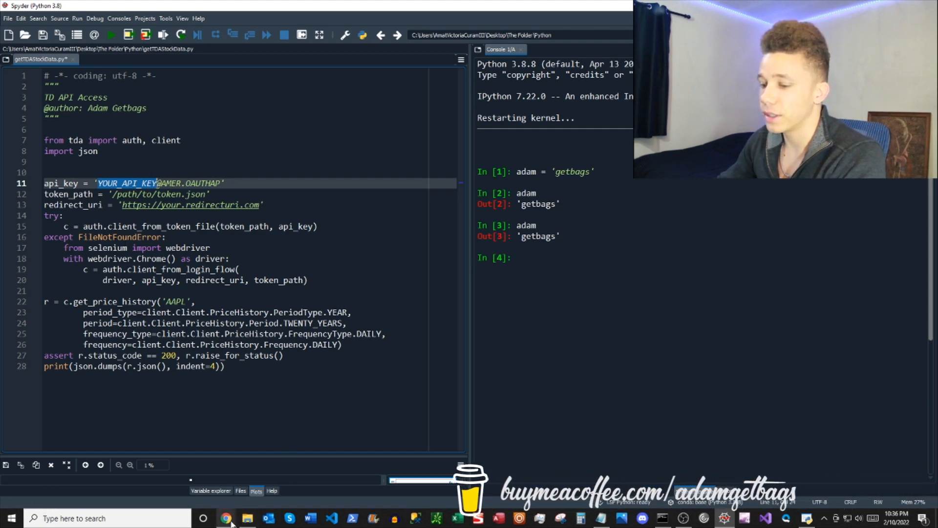
left_click(225, 517)
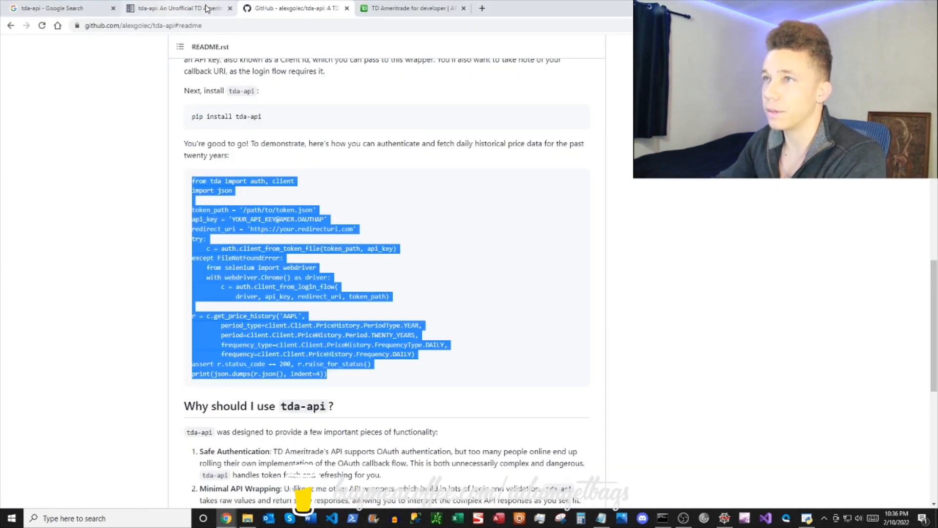
- Switch to the TD Ameritrade developer site and begin entering the login username
left_click(413, 8)
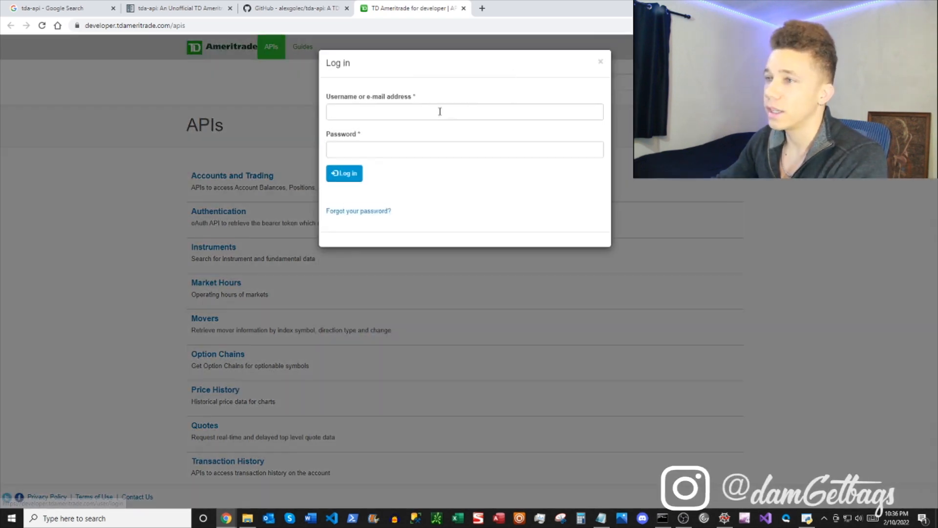
left_click(344, 173)
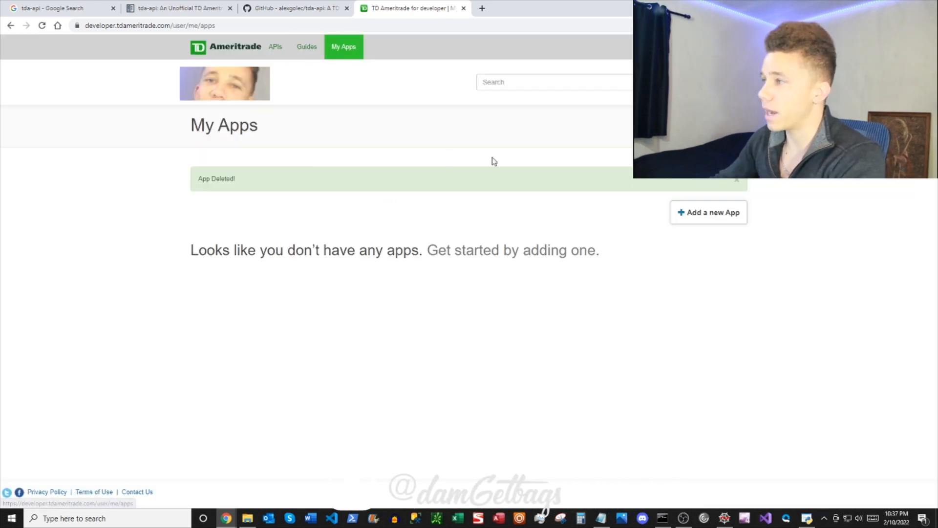
left_click(709, 212)
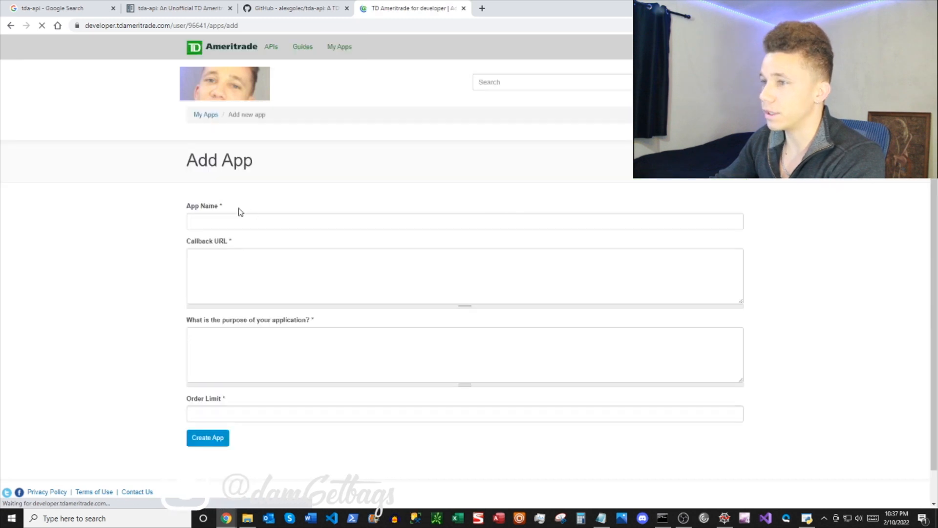
type("testApi")
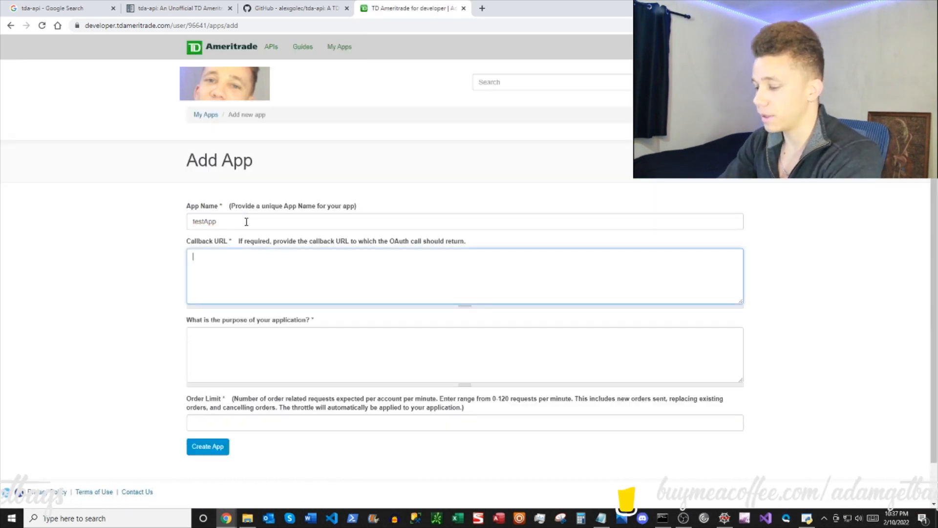
type("https://loc")
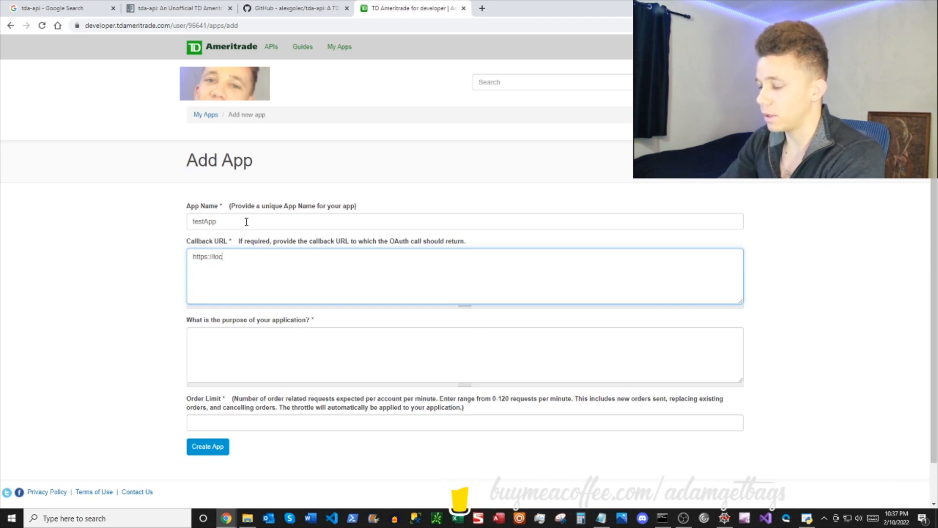
type("alhost")
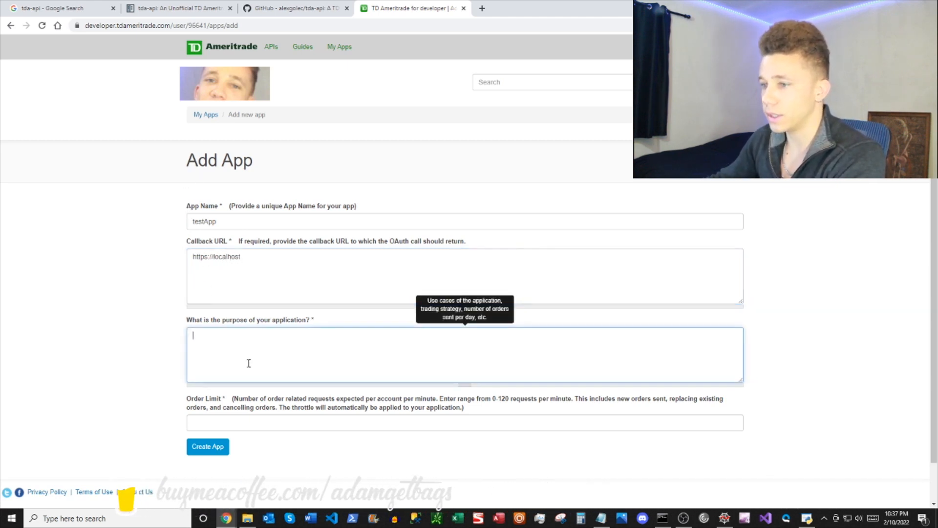
type("to get")
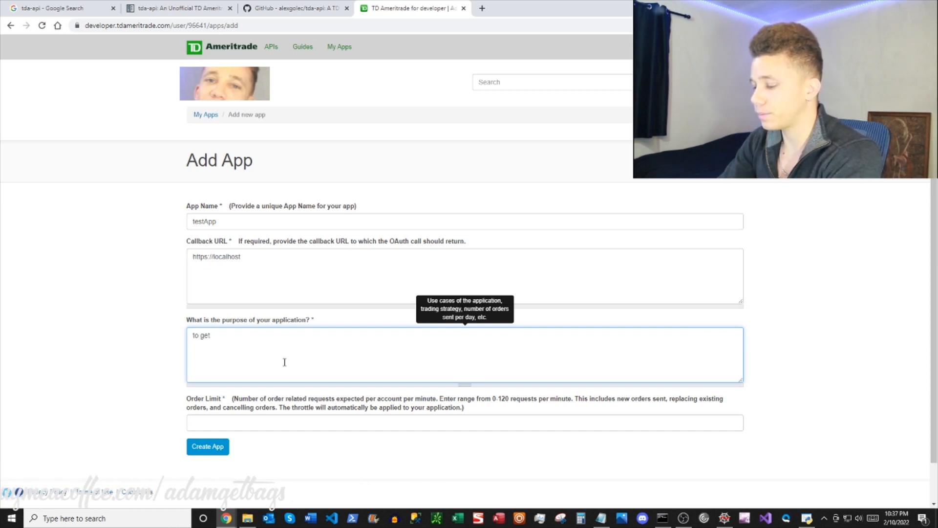
type("api data")
left_click(465, 422)
type("120")
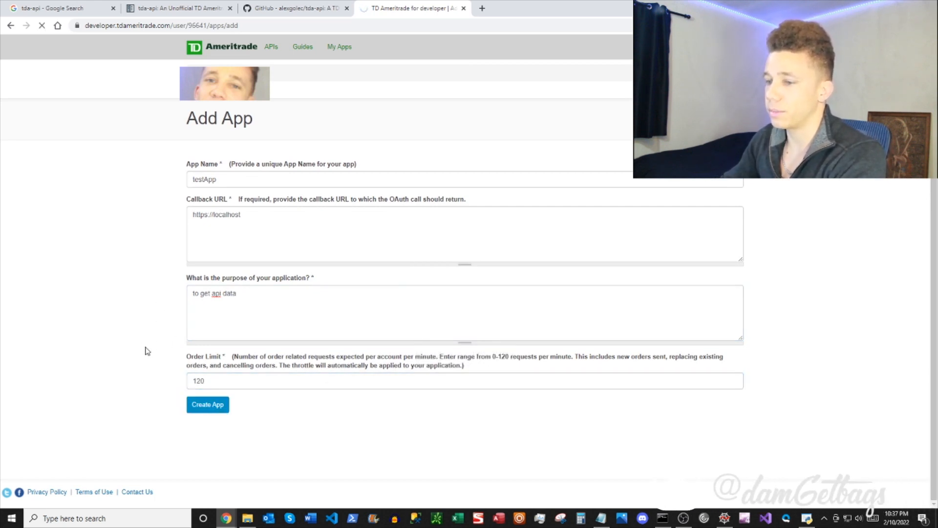
mouse_move(121, 267)
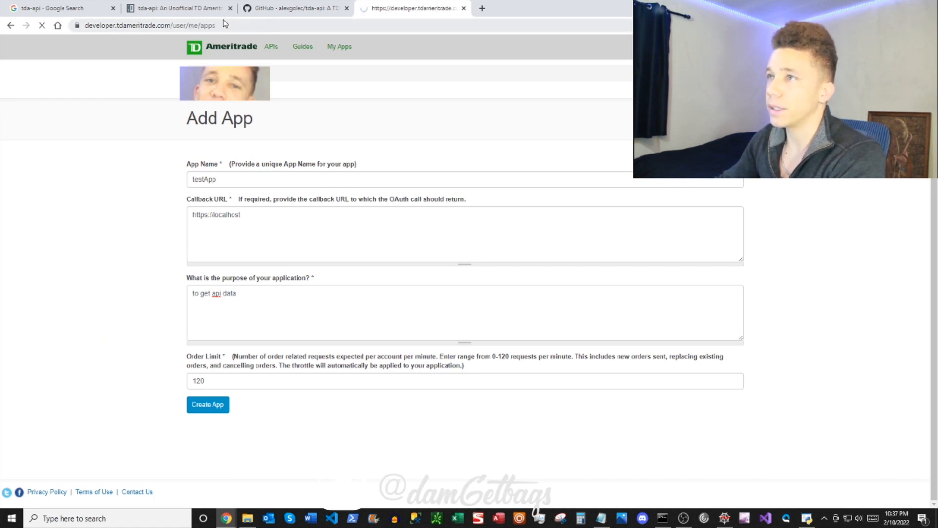
left_click(208, 404)
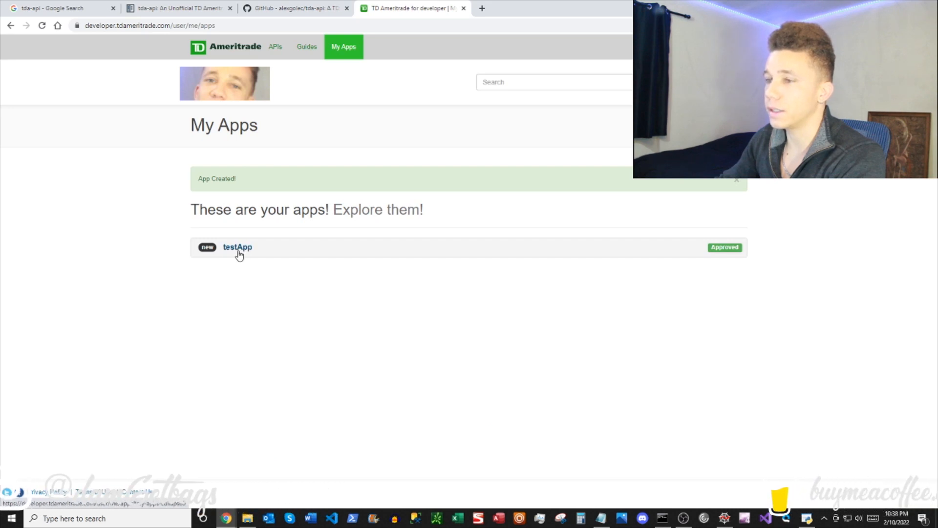
mouse_move(260, 346)
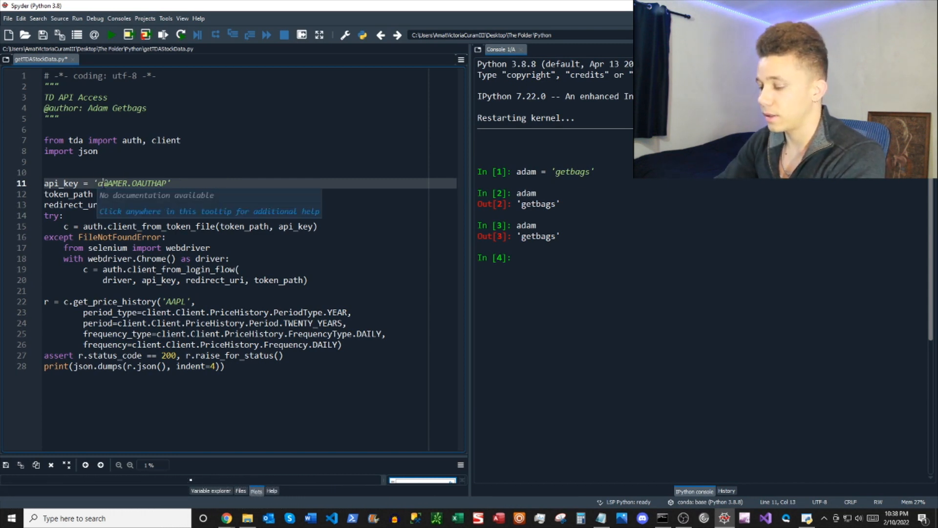
- Type the app's consumer key over YOUR_API_KEY on the api_key line
type("abcd")
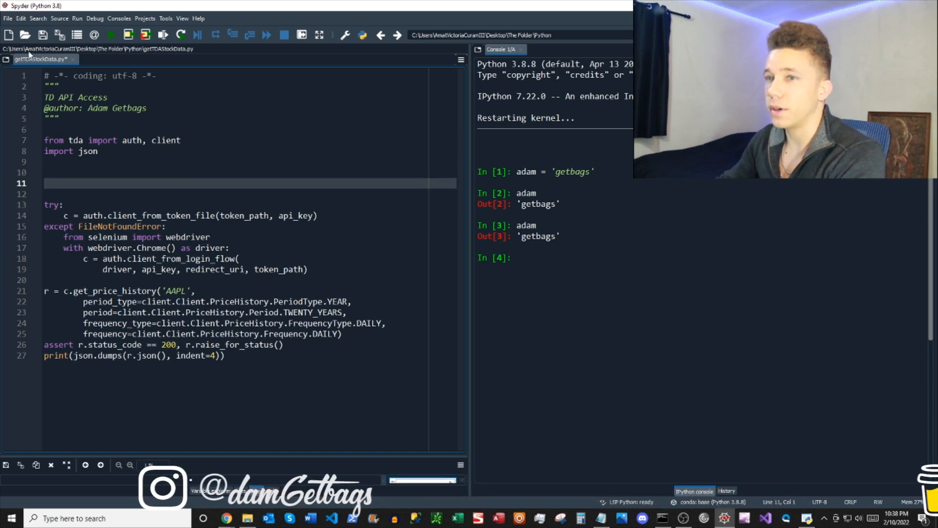
left_click(97, 59)
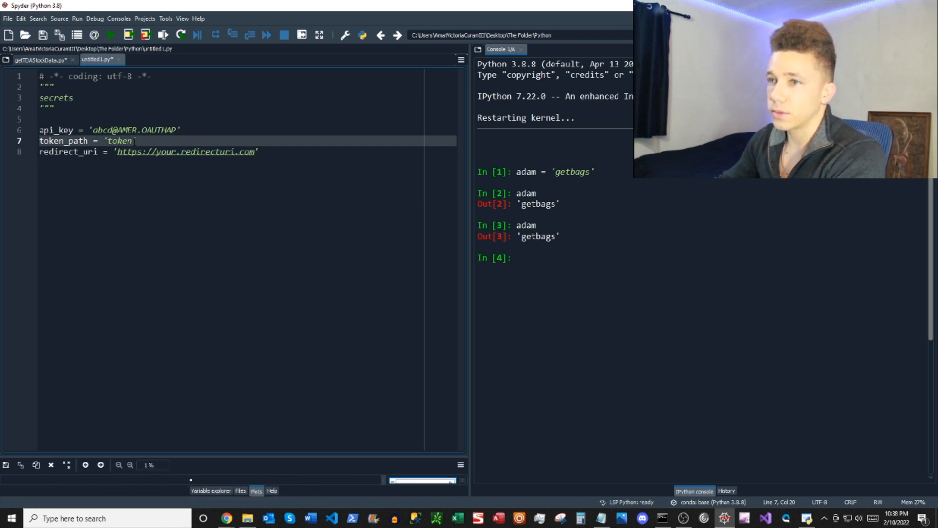
left_click(39, 59)
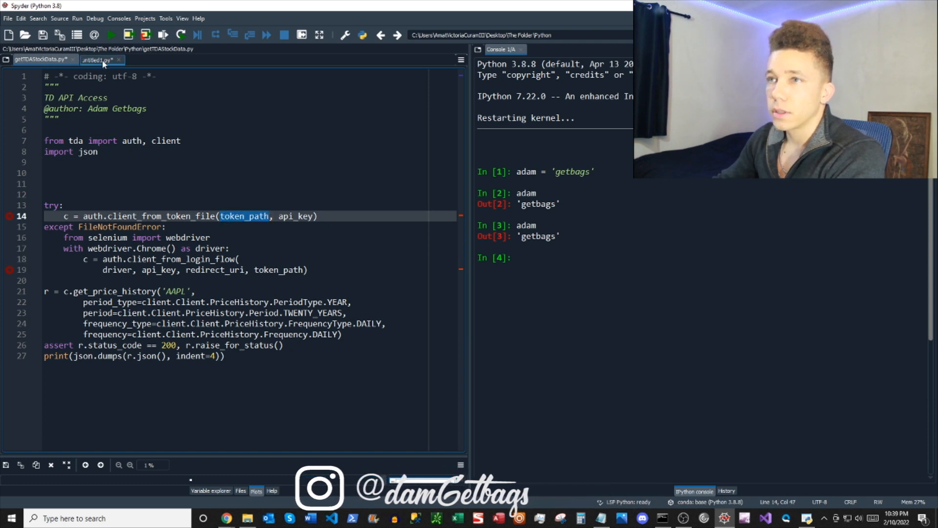
left_click(96, 59)
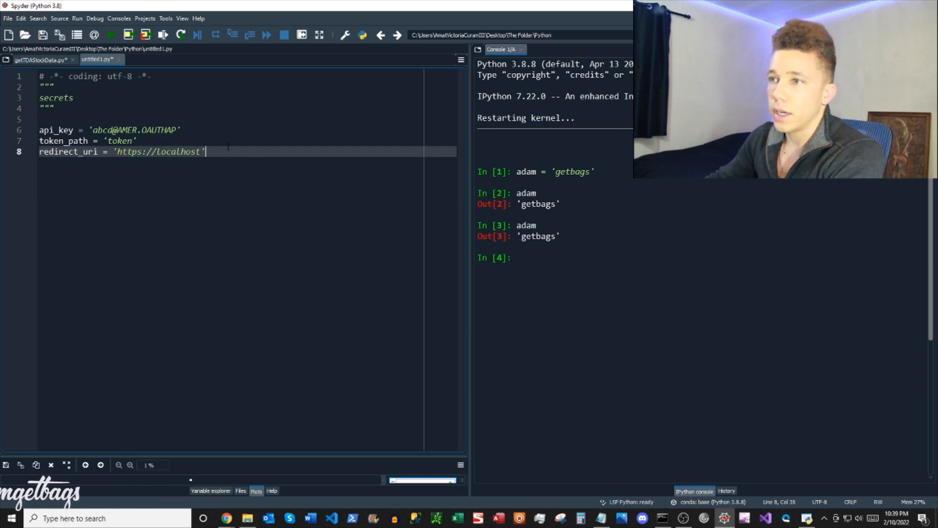
mouse_move(42, 59)
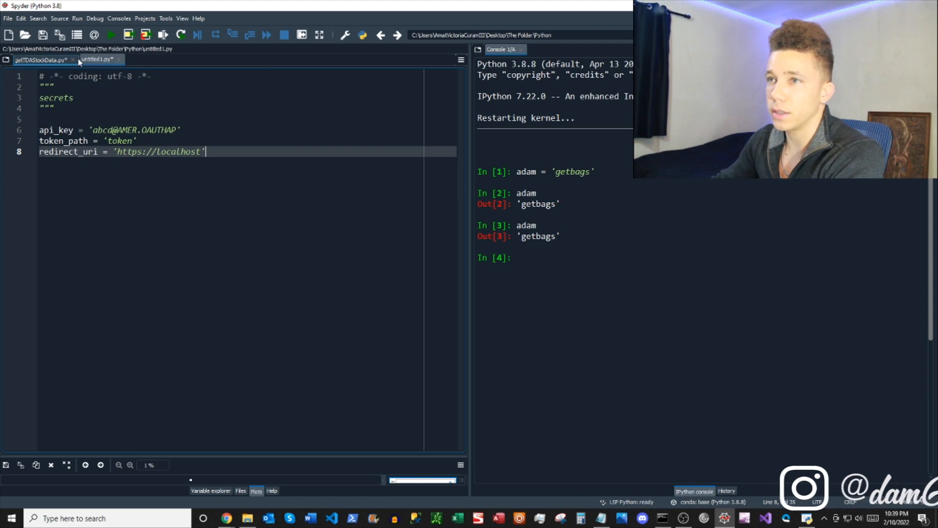
left_click(39, 60)
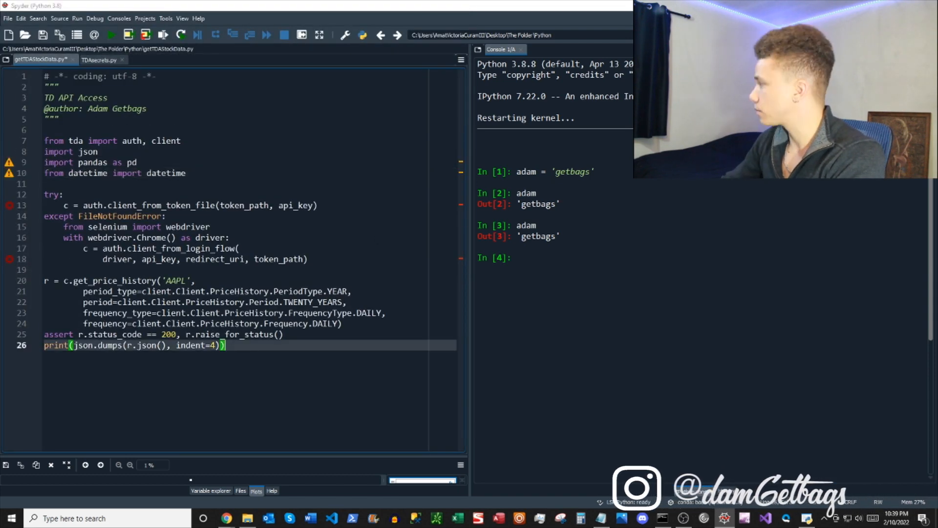
- Type 'pip install selenium' at the IPython console prompt
type("pip install")
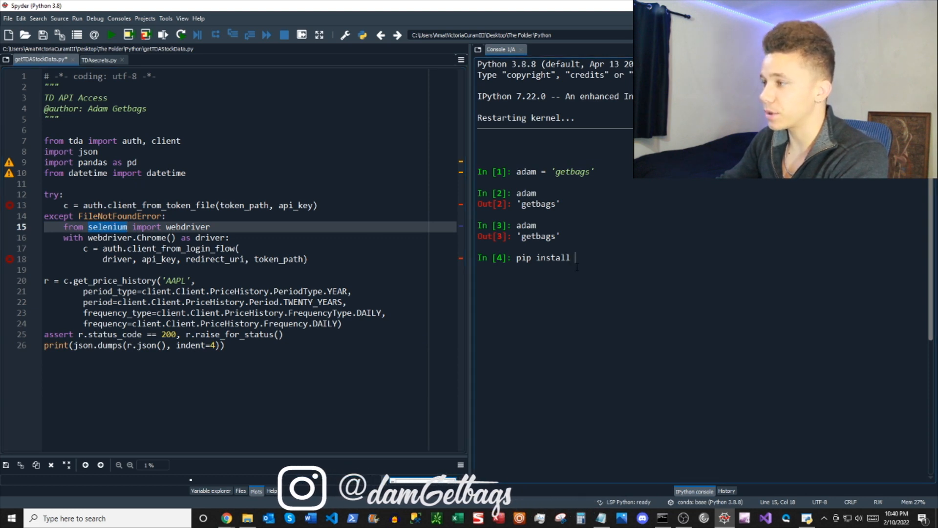
type("selenium")
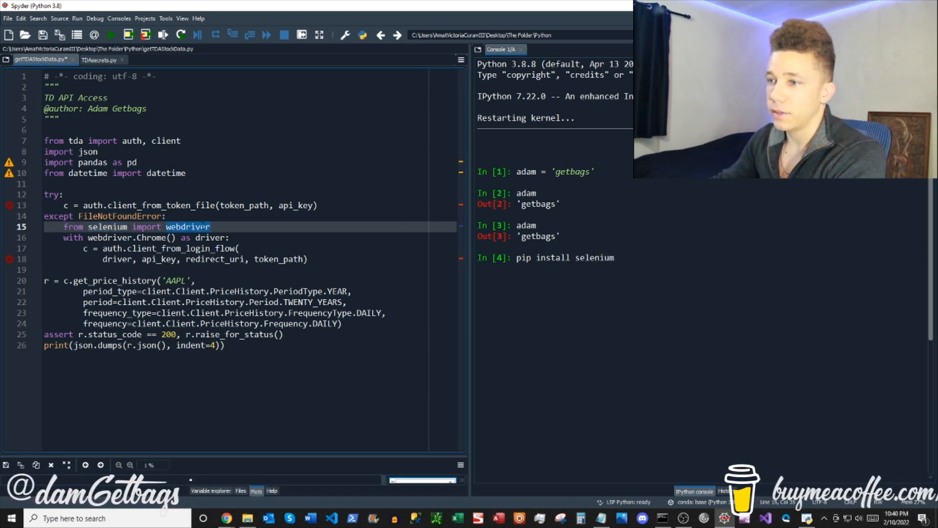
mouse_move(109, 237)
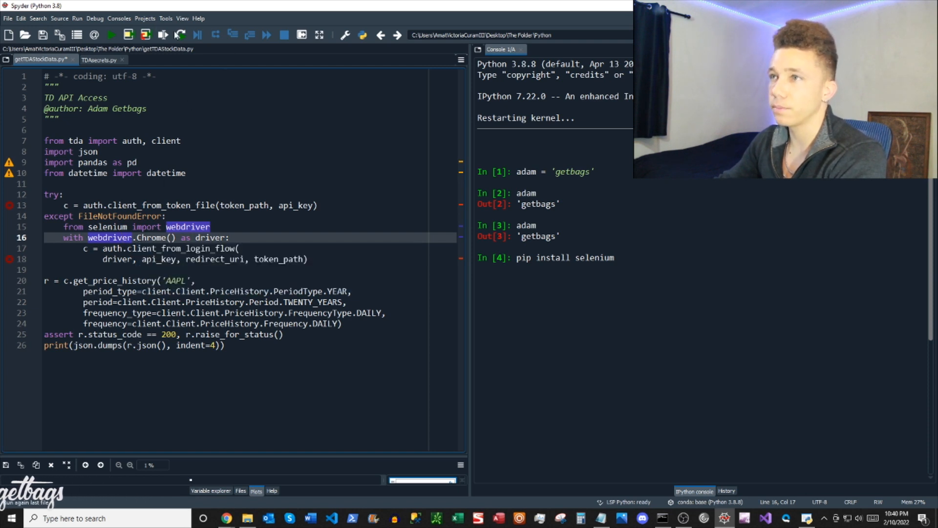
left_click(166, 18)
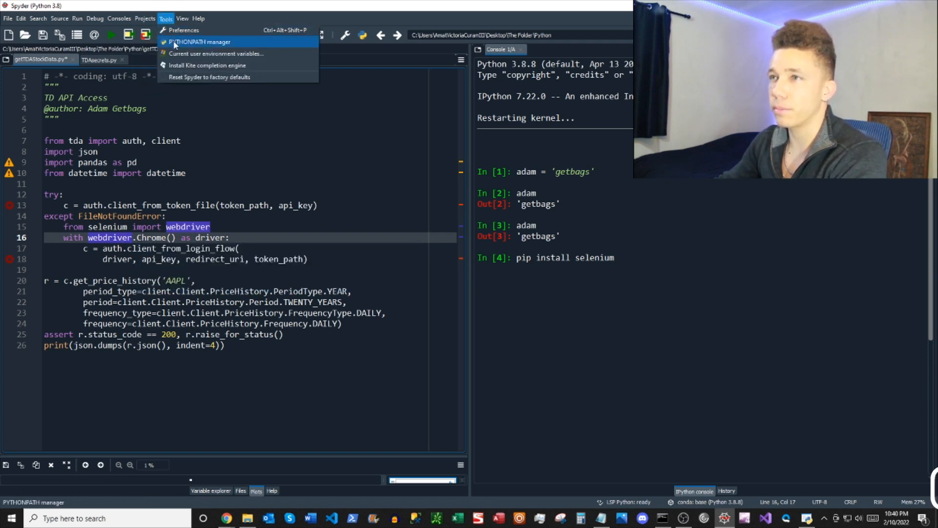
- Inspect the PYTHONPATH manager list and cancel without changes
left_click(200, 41)
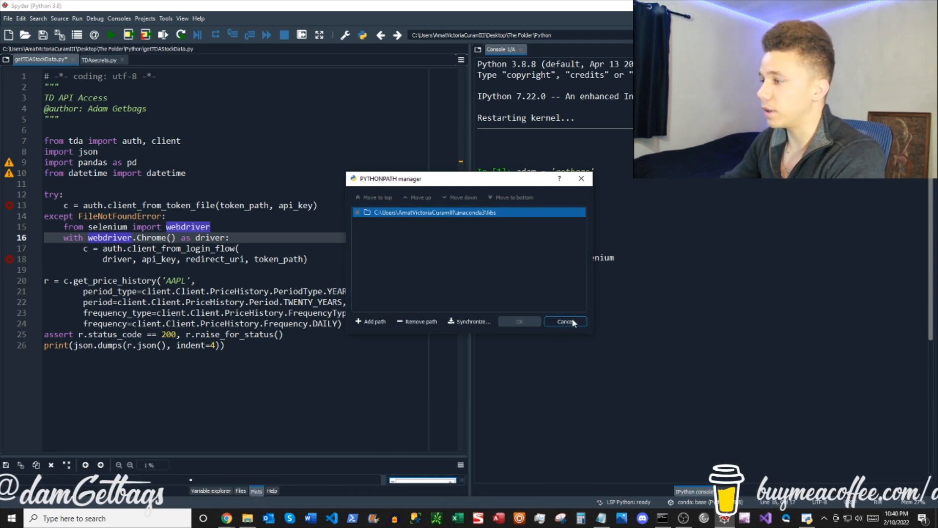
left_click(564, 321)
type("import")
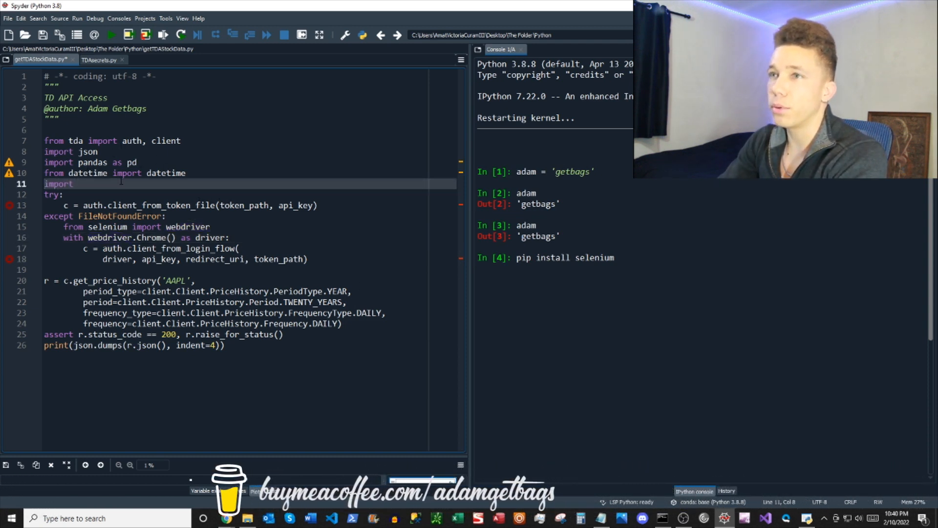
- Type 'TDA' to begin the TDAsecrets import line
type("TDAsecrets")
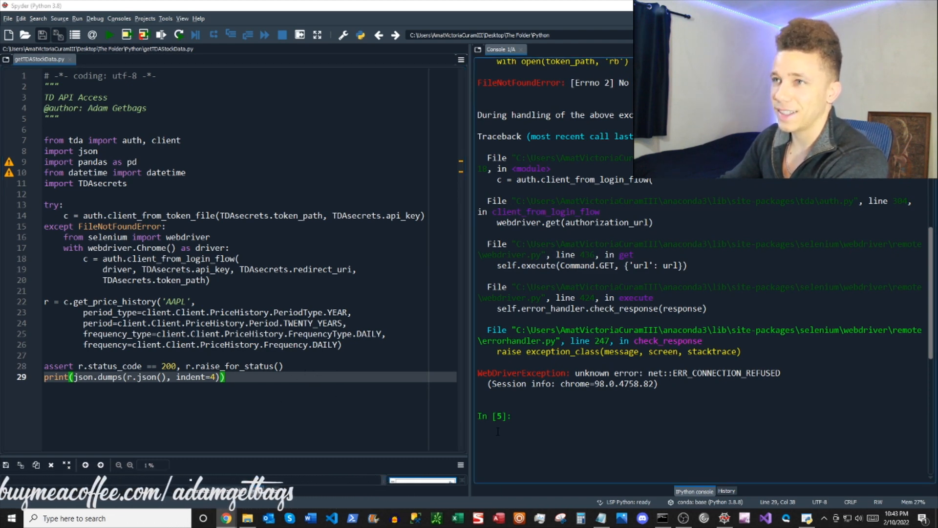
- Rerun the script and log in on the TD Ameritrade page to print AAPL candle JSON
left_click(109, 35)
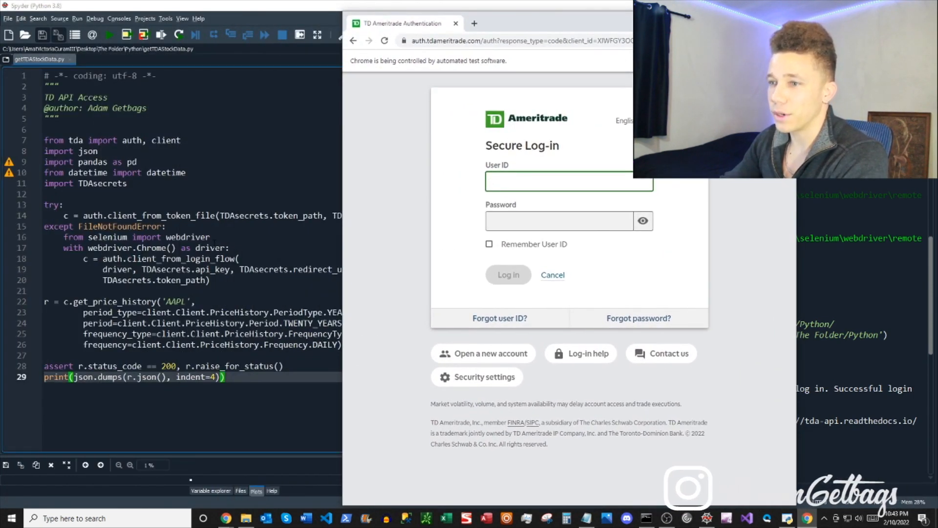
left_click(569, 182)
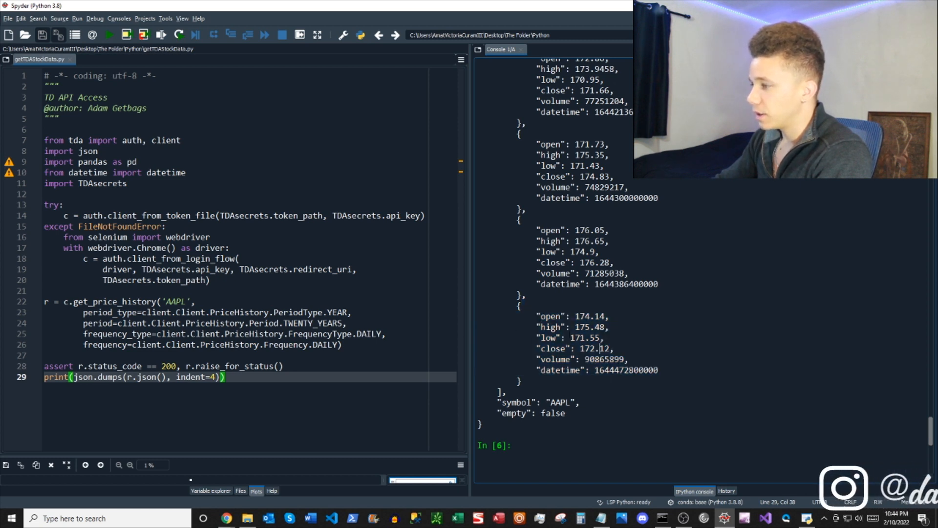
- Run for i in r.json(): print(i) in the console, listing candles, symbol and empty
double_click(626, 370)
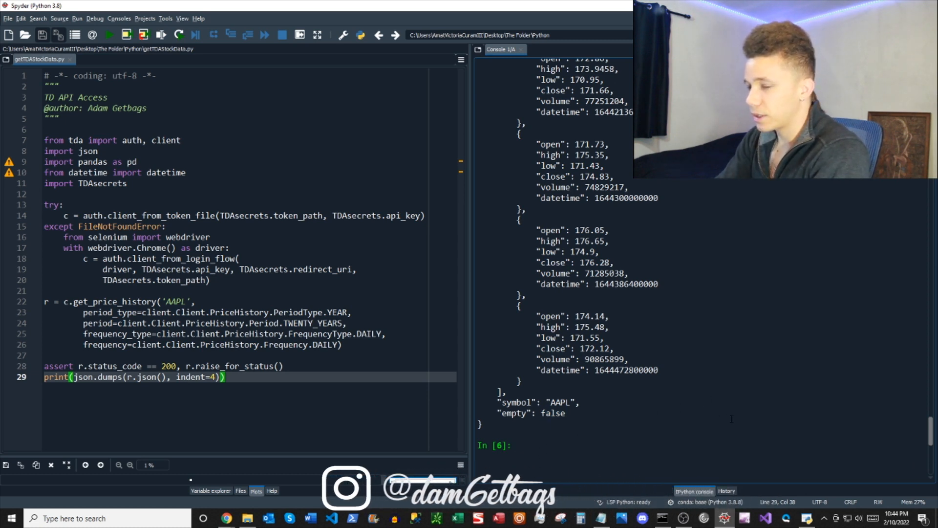
type("for in")
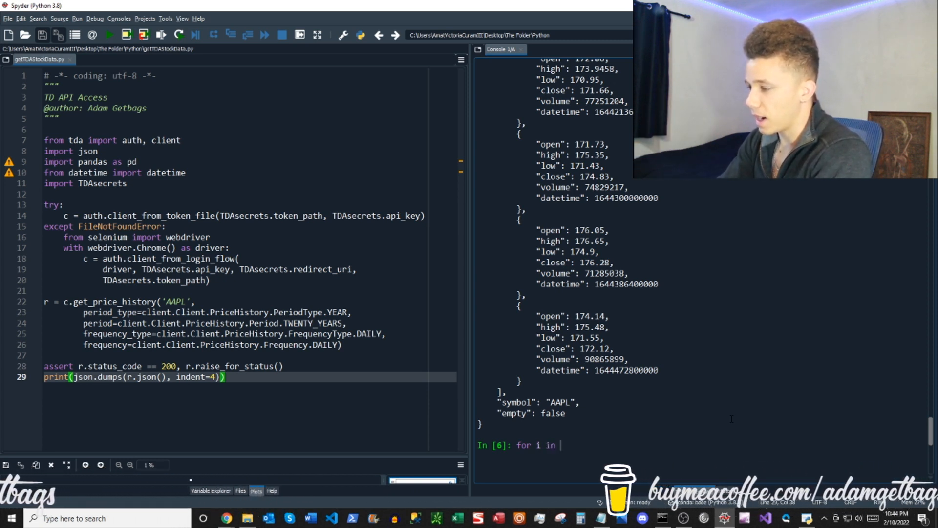
type("r.")
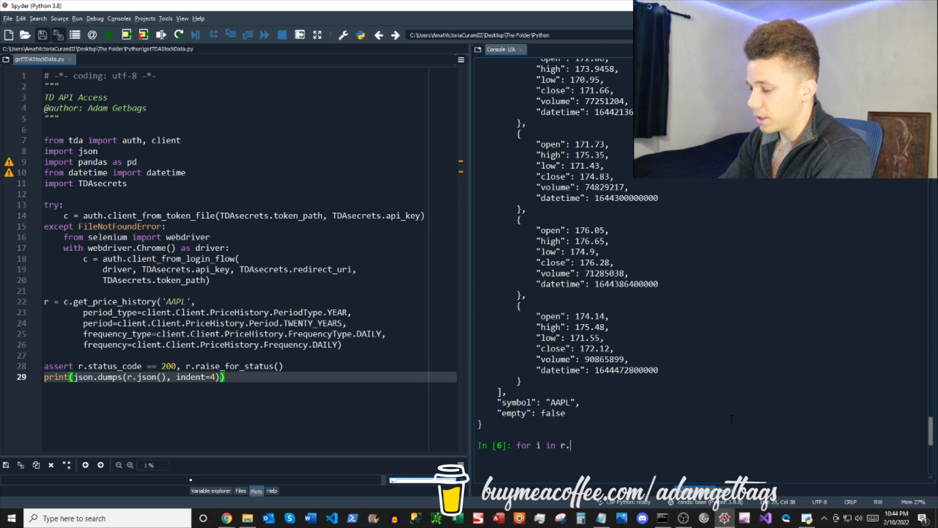
type("json():")
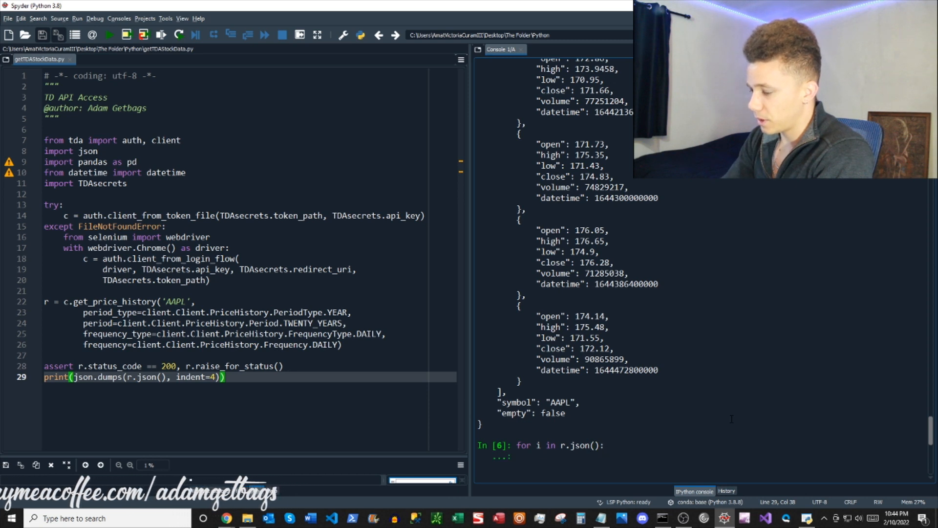
type("print(i")
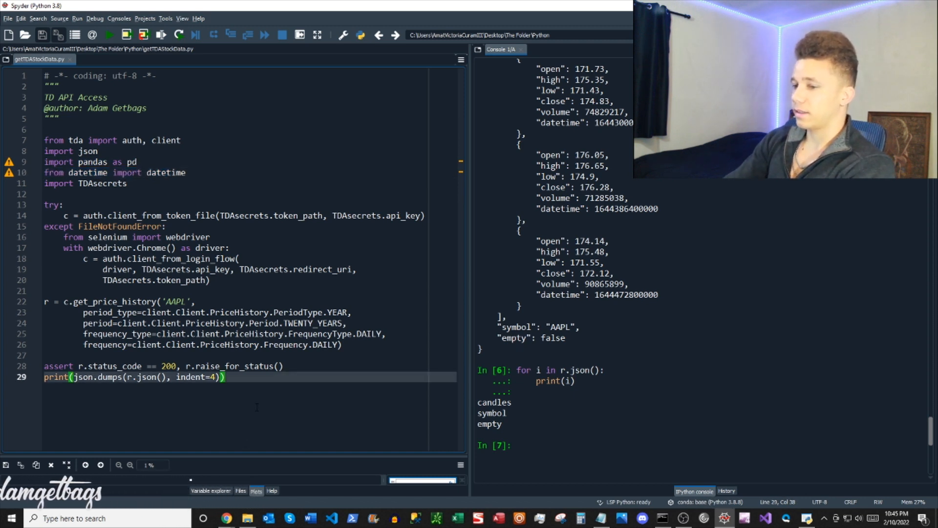
- Add pd.json_normalize on the candles and a date column from pd.to_datetime(...).dt.date
key("enter")
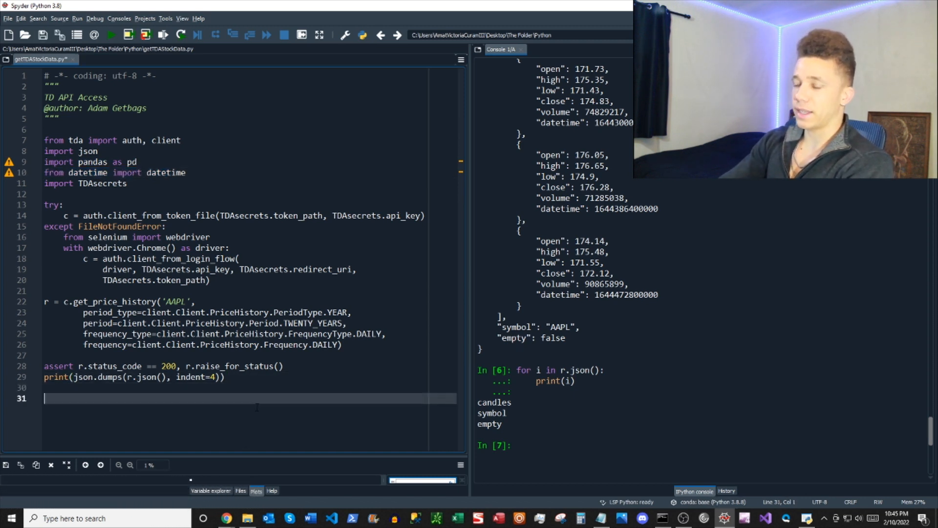
type("data = pd.json_normalize(r.json(), record_path = ['candles")
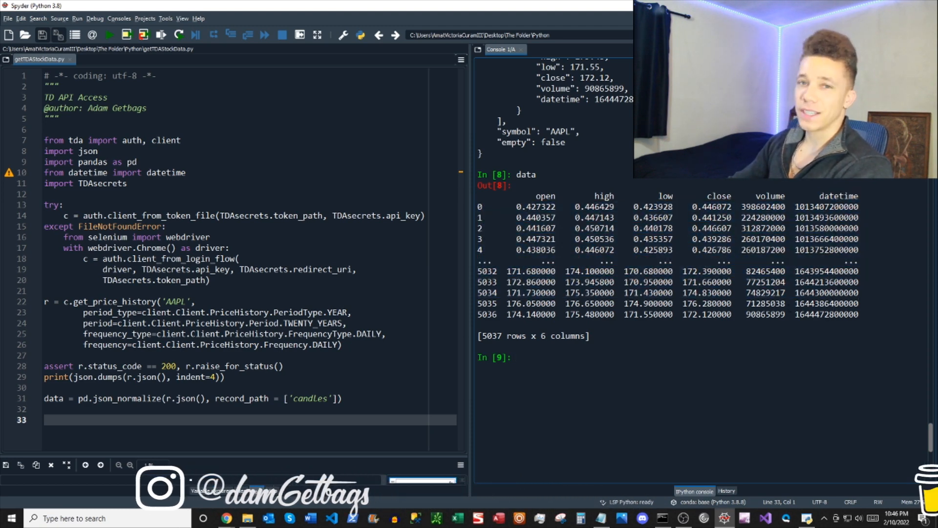
type("data['date'] = pd.to_datetime((data.datetime*1000000),")
type("format = '%Y-%m-%d').dt.date")
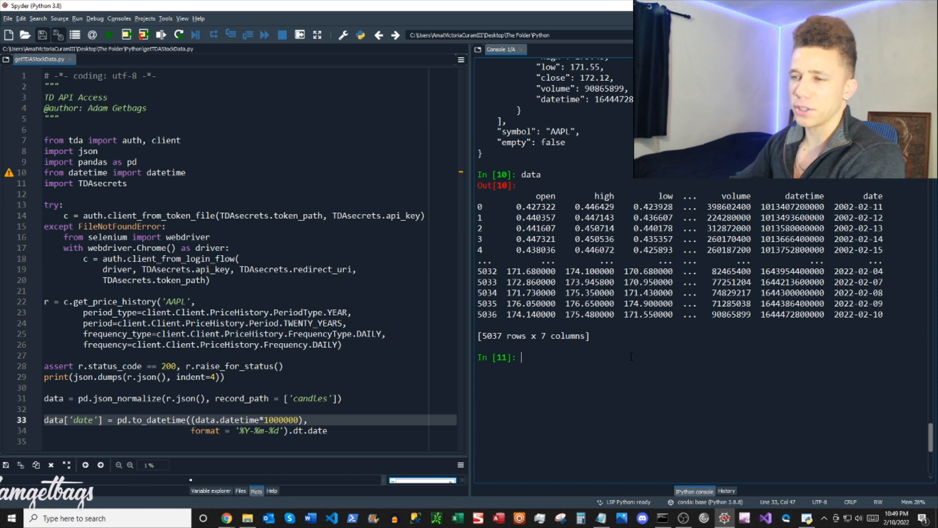
- Select .dt.date on the conversion line and start a new line 'data = data'
double_click(280, 419)
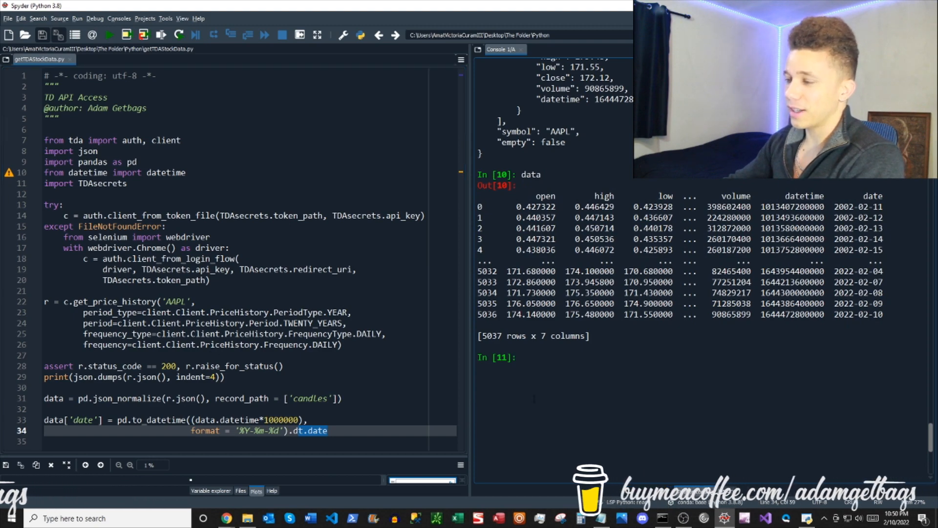
type("data = data")
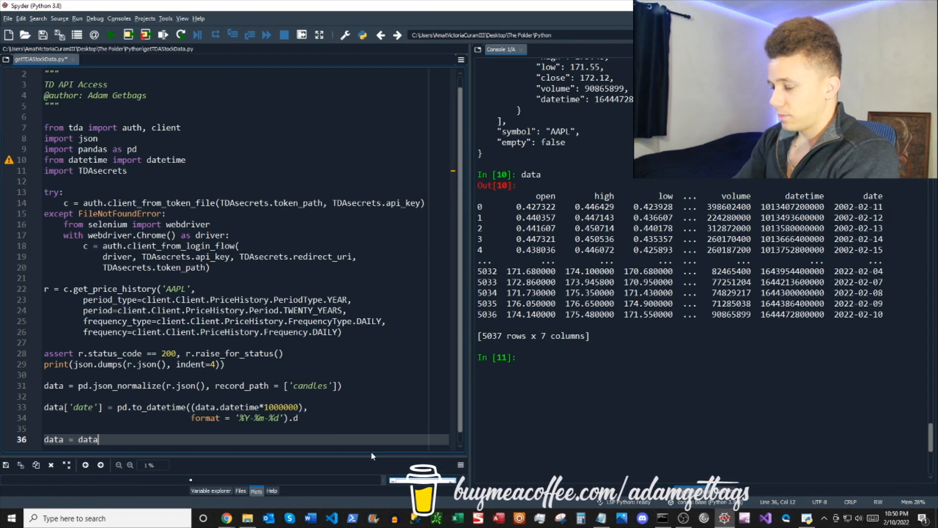